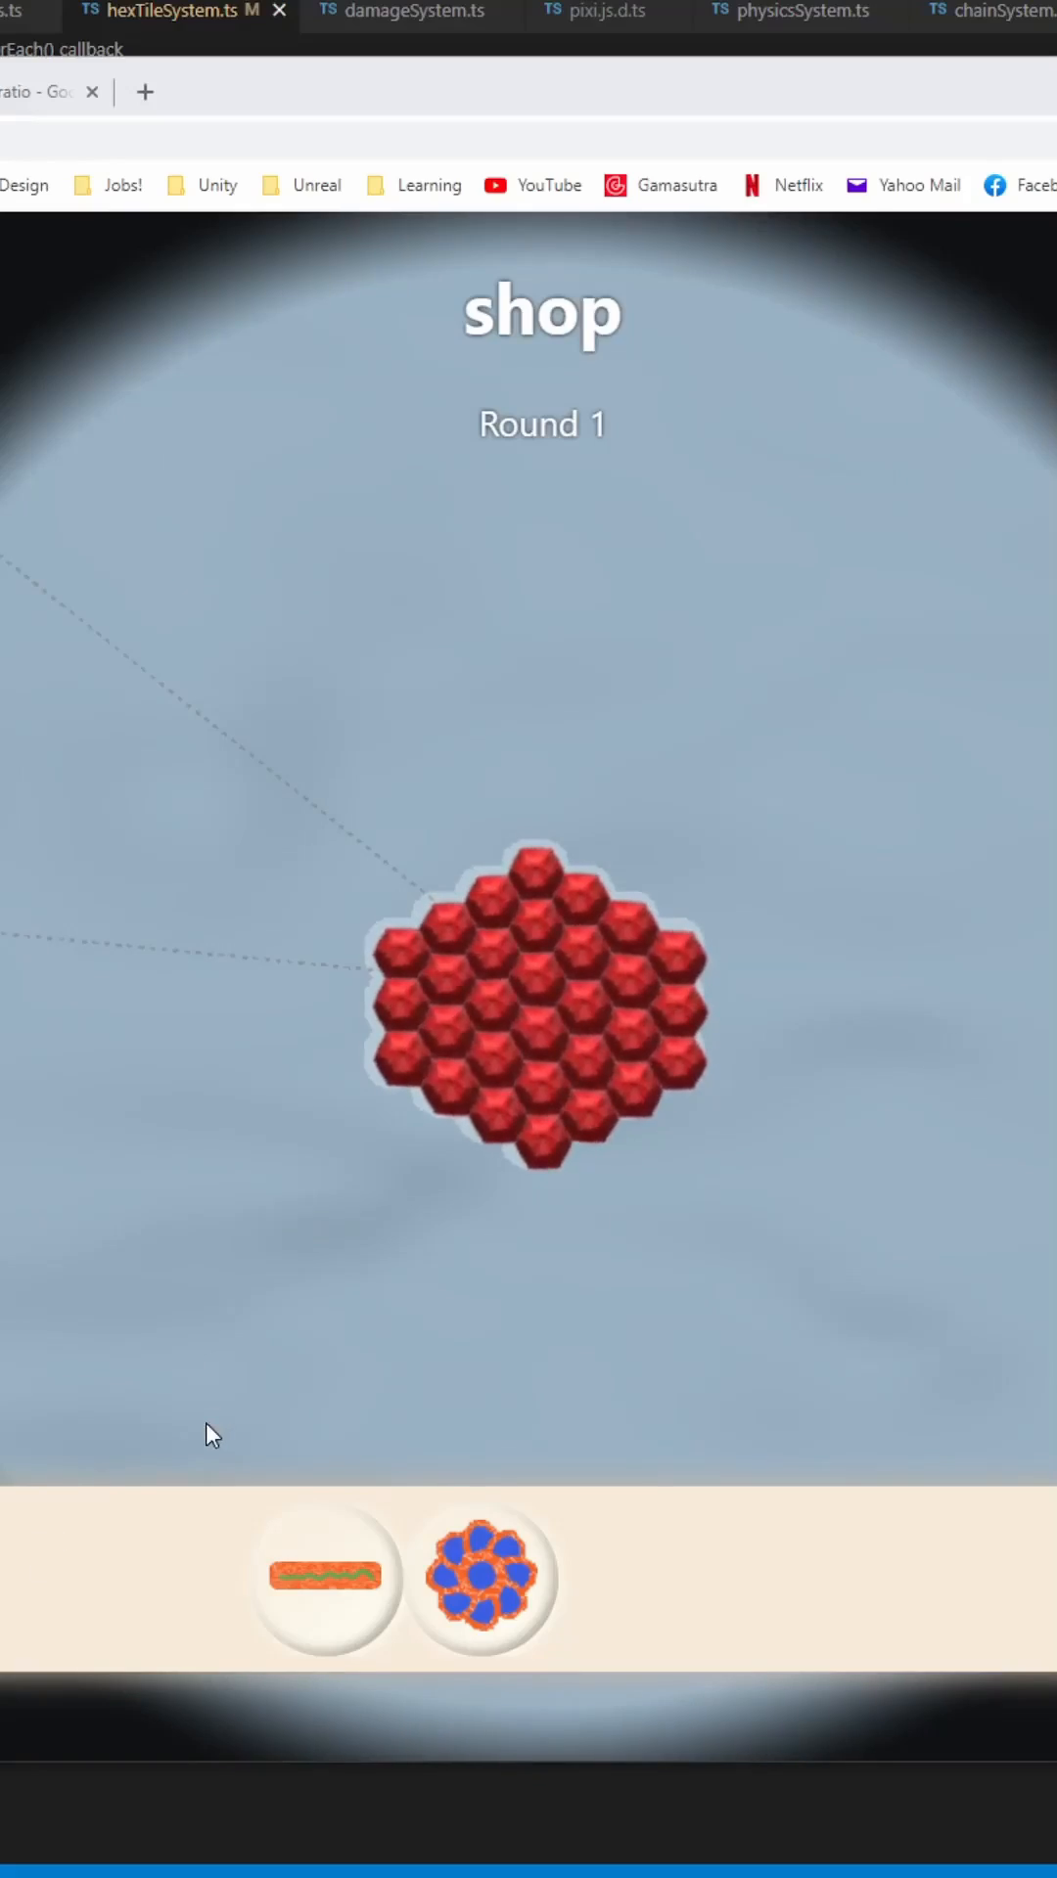
pyautogui.moveTo(715, 1068)
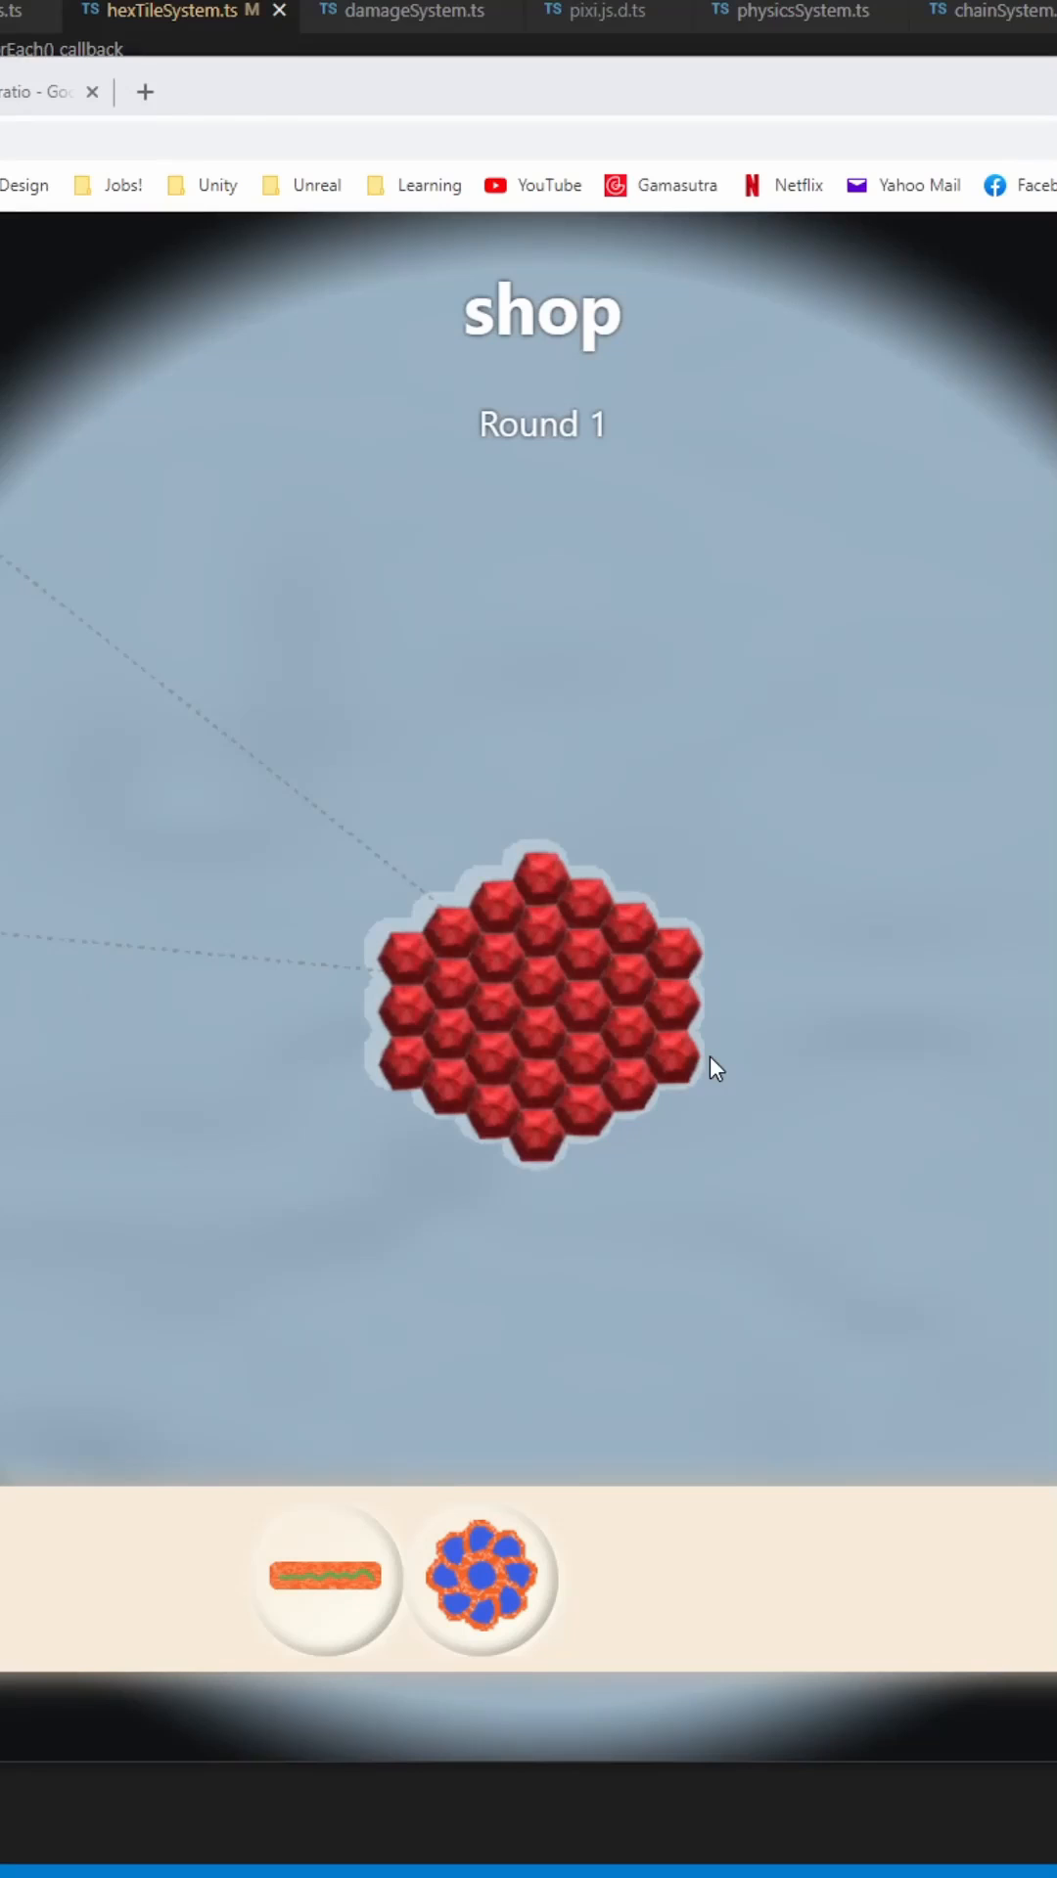